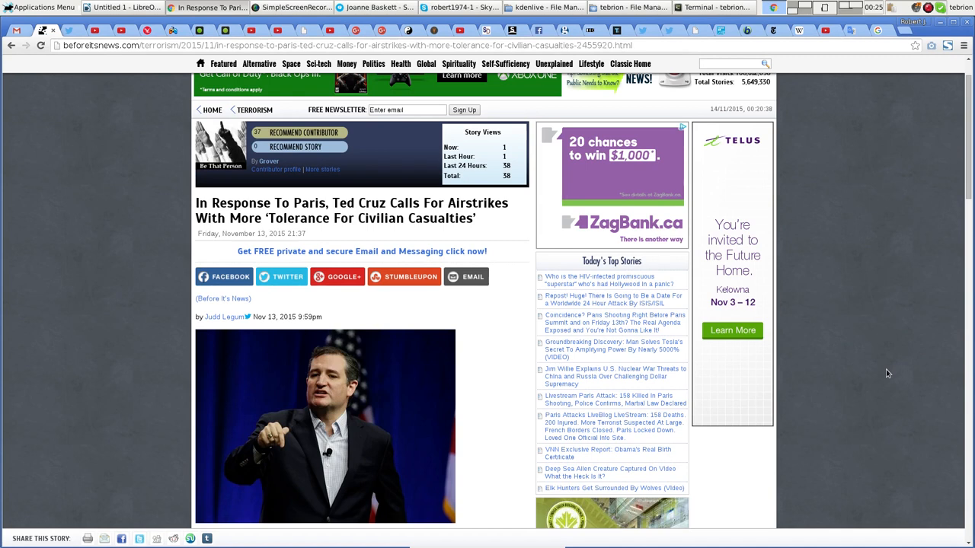
pyautogui.moveTo(865, 304)
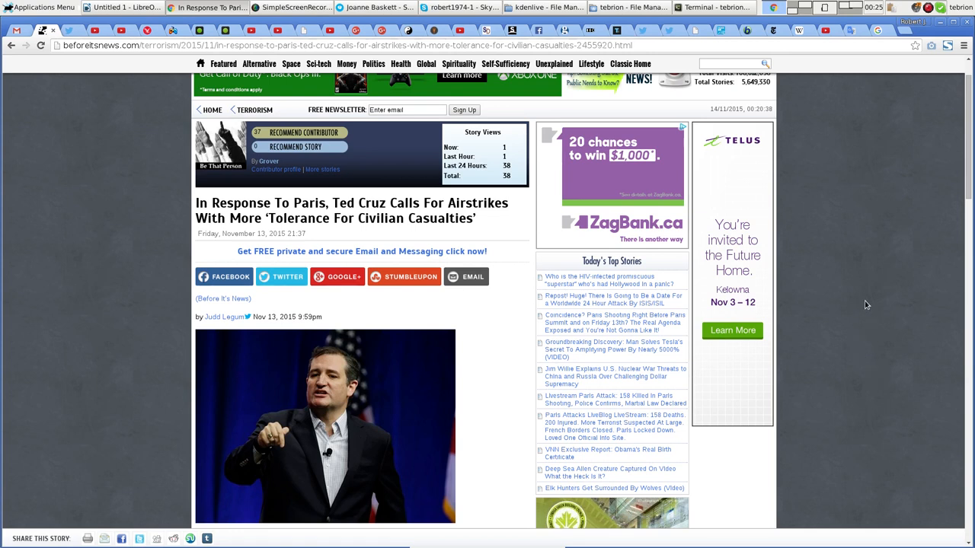
# Scroll the Before It's News article down past the photo to the Ted Cruz airstrike body paragraphs
pyautogui.scroll(3)
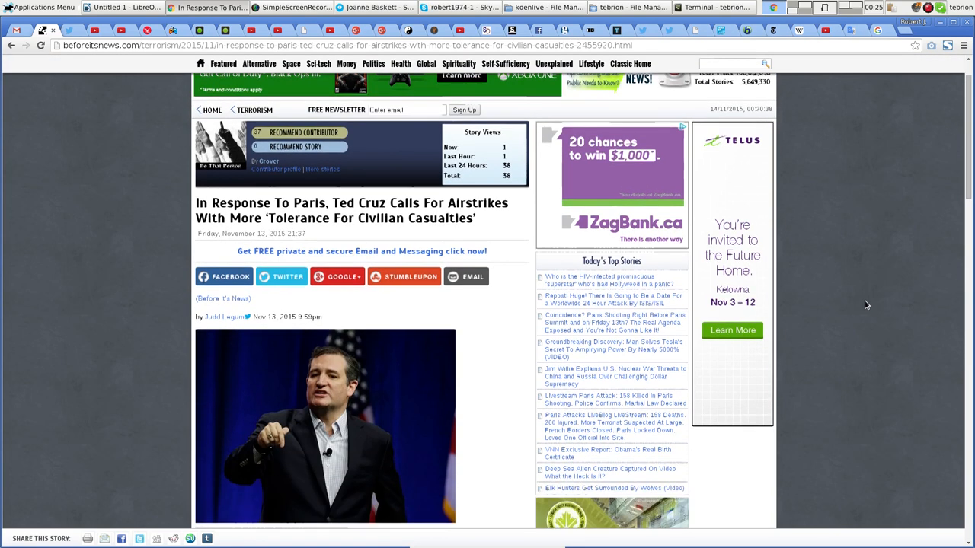
pyautogui.scroll(-3)
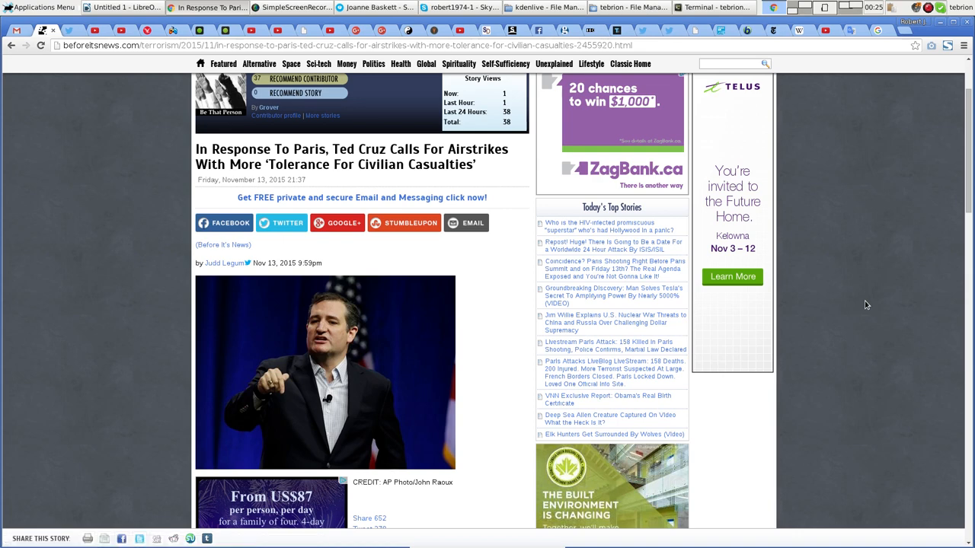
pyautogui.scroll(-3)
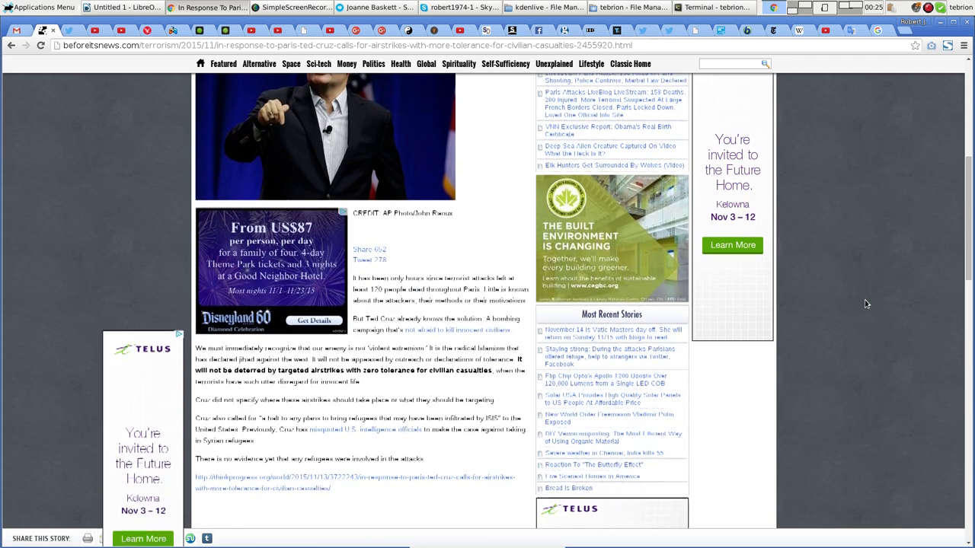
pyautogui.scroll(-3)
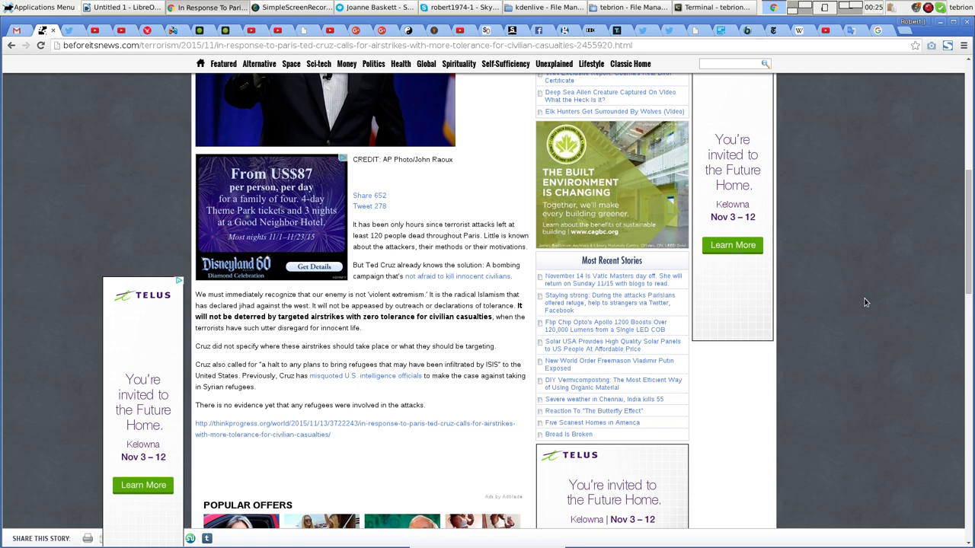
pyautogui.click(179, 280)
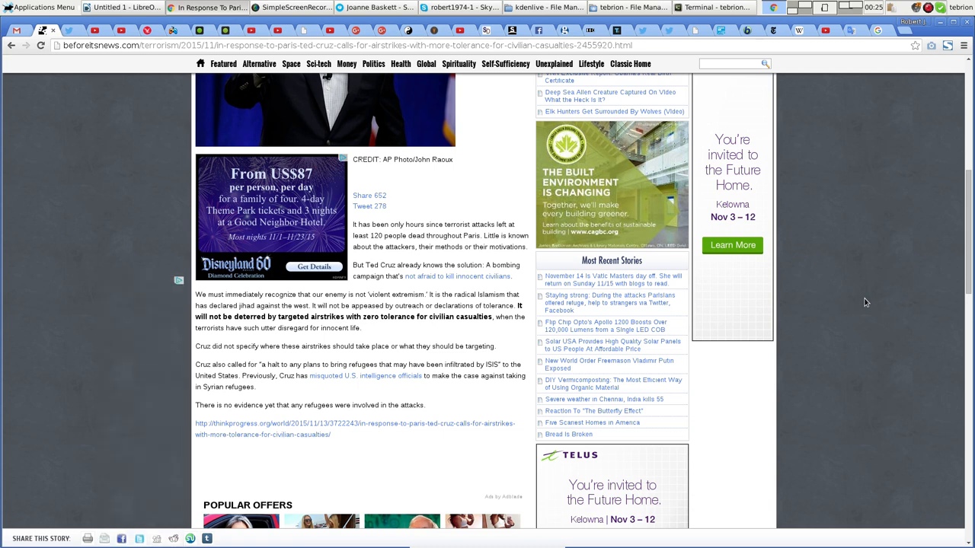